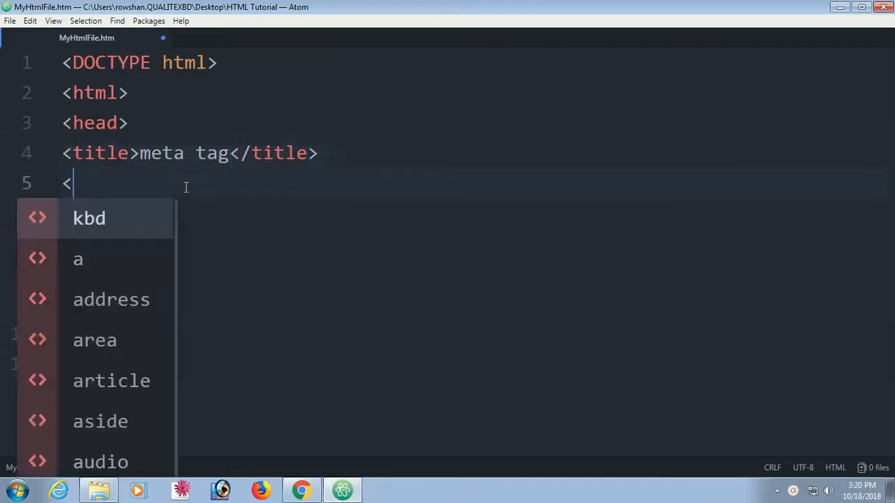
- Write <meta charset="utf-8"> in the head and highlight the utf-8 value
{"action": "type", "text": "meta charset=\""}
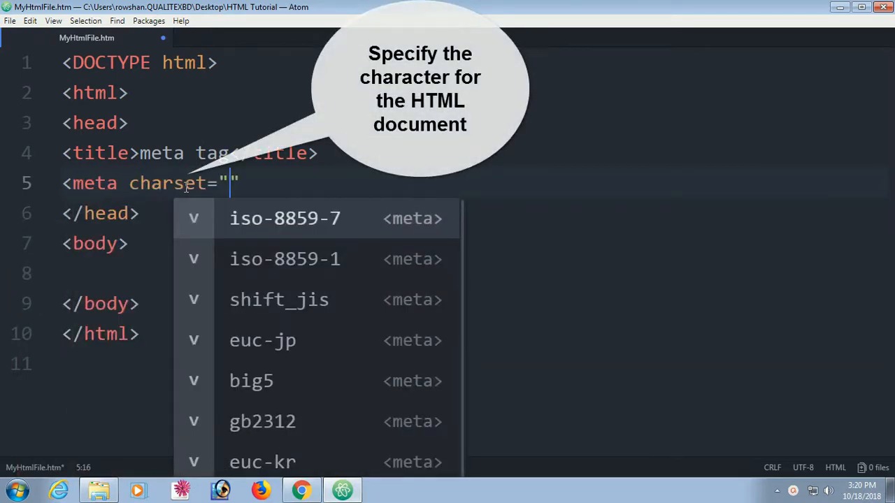
{"action": "type", "text": "U"}
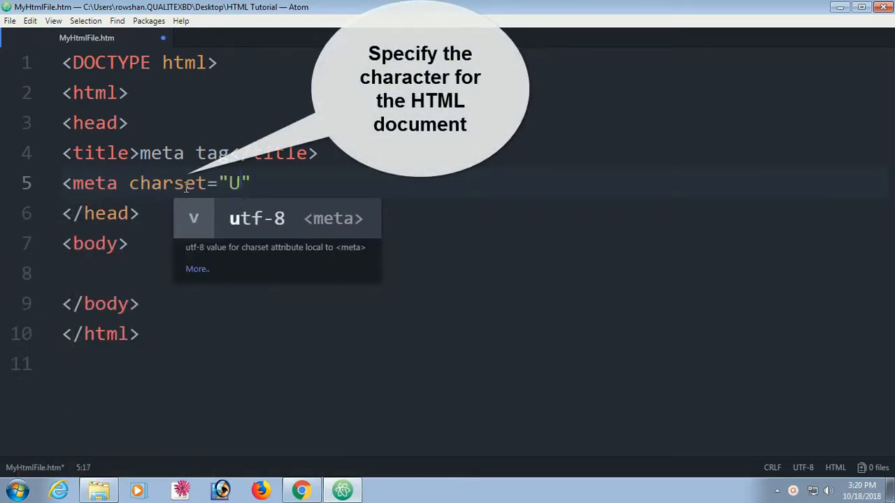
{"action": "key", "text": "BackSpace"}
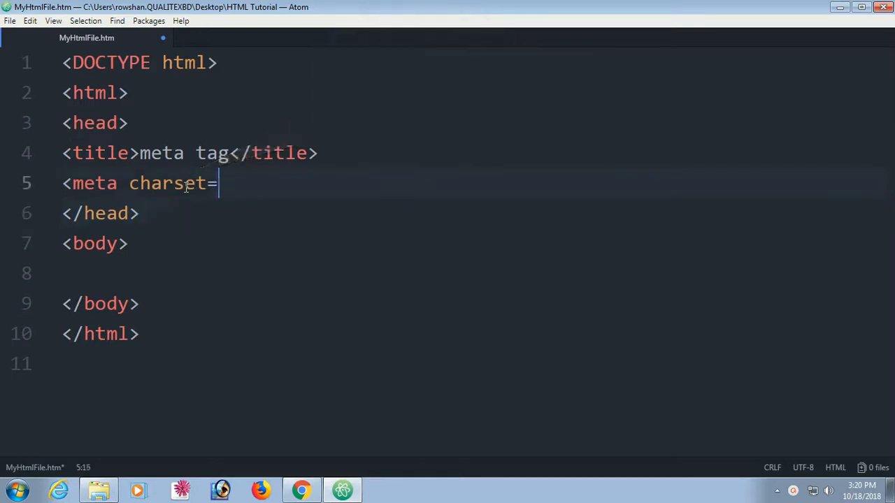
{"action": "type", "text": "\"\""}
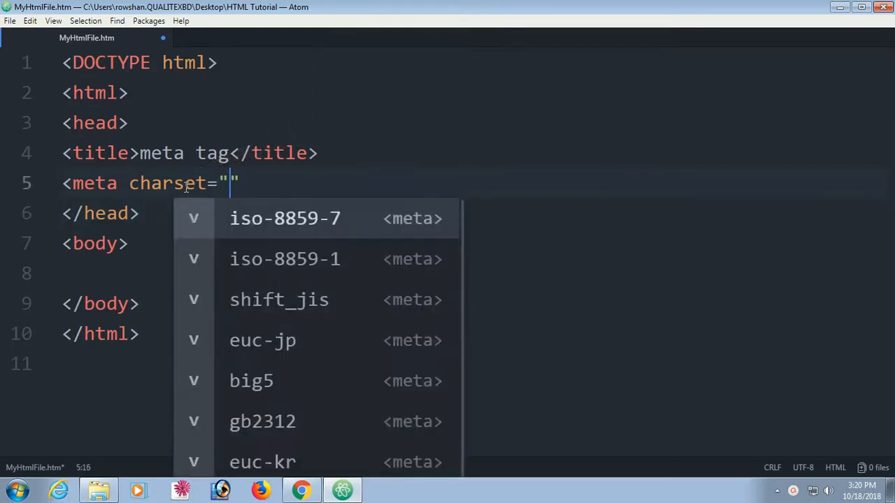
{"action": "type", "text": "utf-8"}
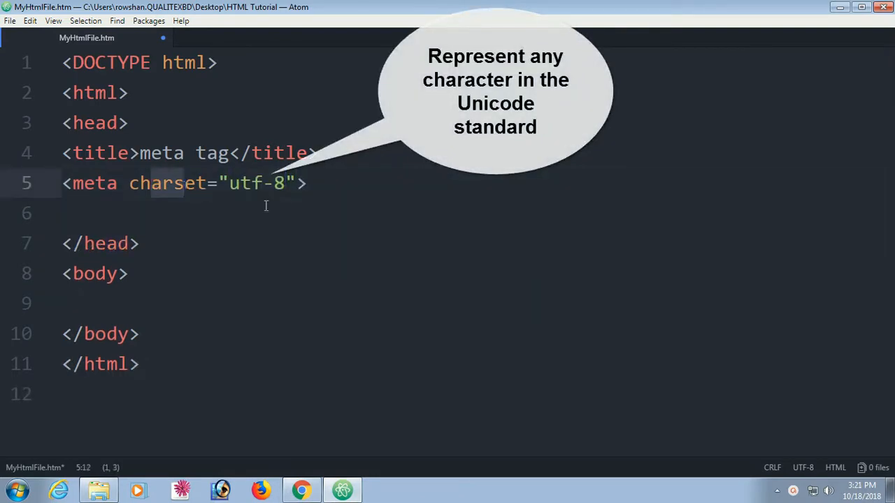
{"action": "double_click", "coordinate": [257, 183]}
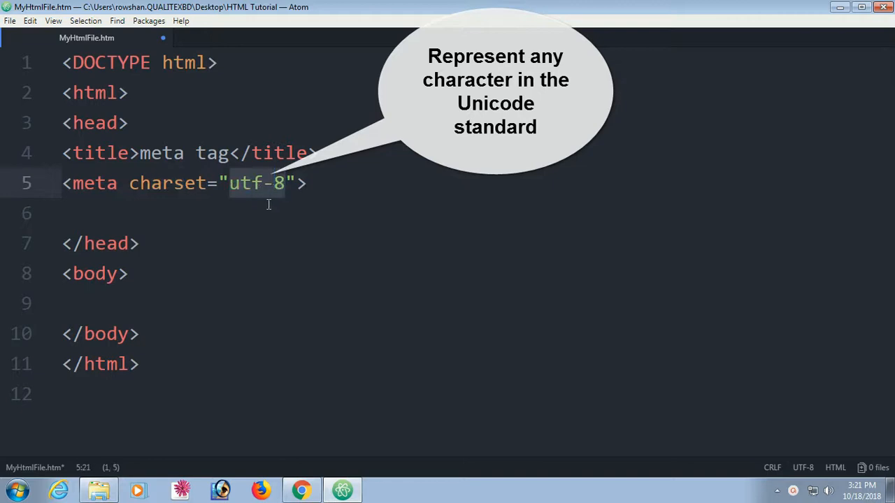
- Start a meta tag with name="description" and an empty content attribute
{"action": "type", "text": "<"}
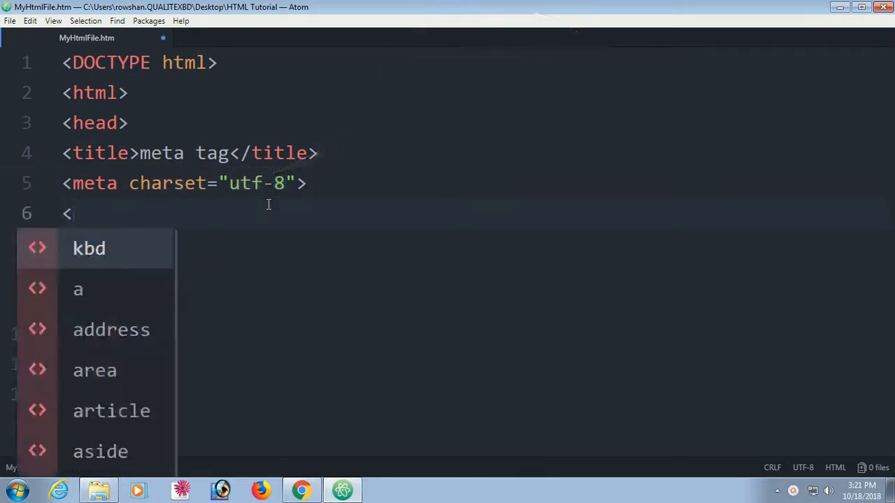
{"action": "type", "text": "meta"}
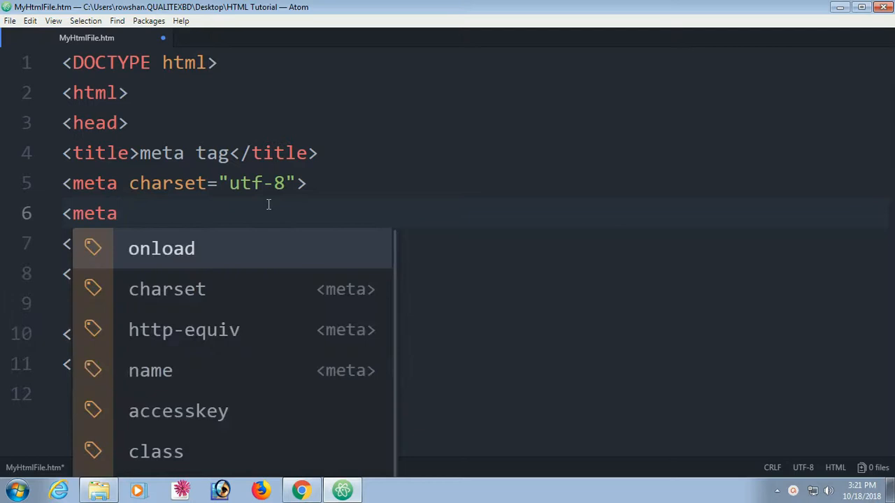
{"action": "type", "text": "na"}
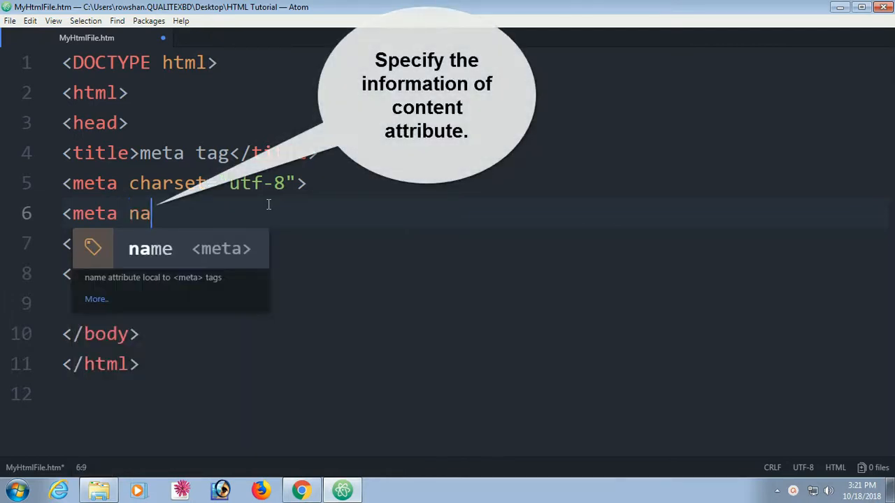
{"action": "type", "text": "me=\"description"}
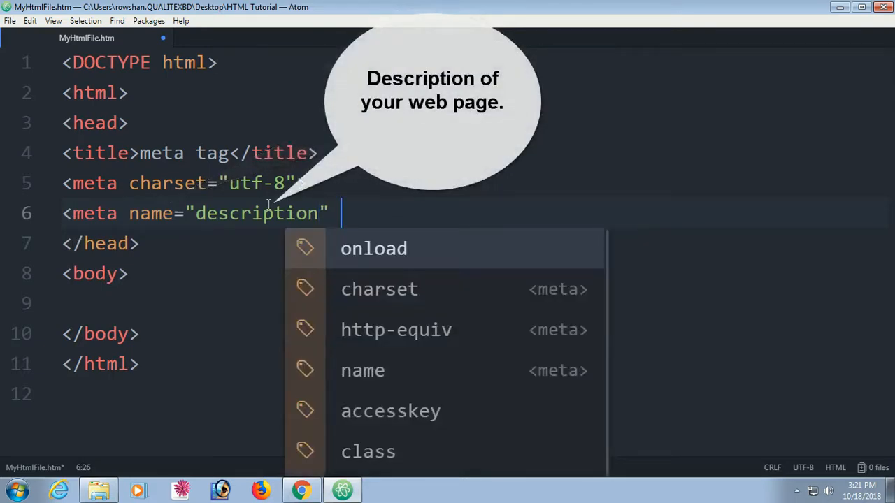
{"action": "type", "text": "content=\"\""}
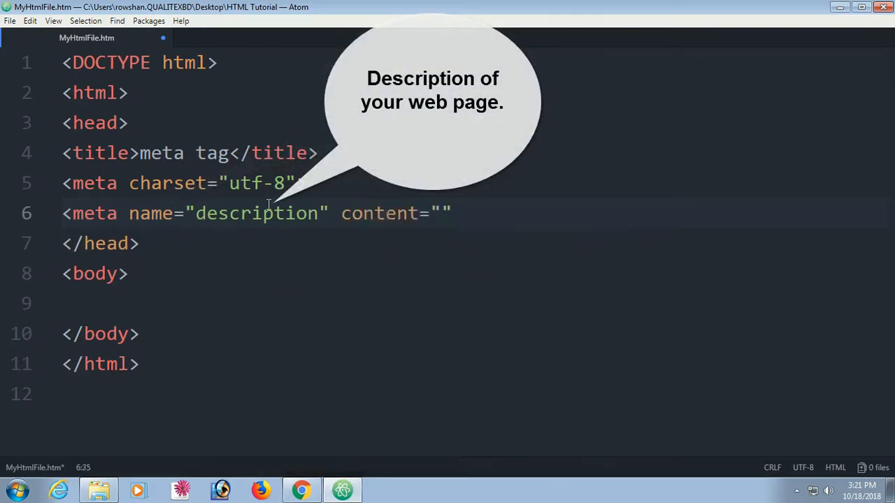
- Fill the content with "HTML Tutorial for beginners", close the tag and move to a new line
{"action": "type", "text": "HT"}
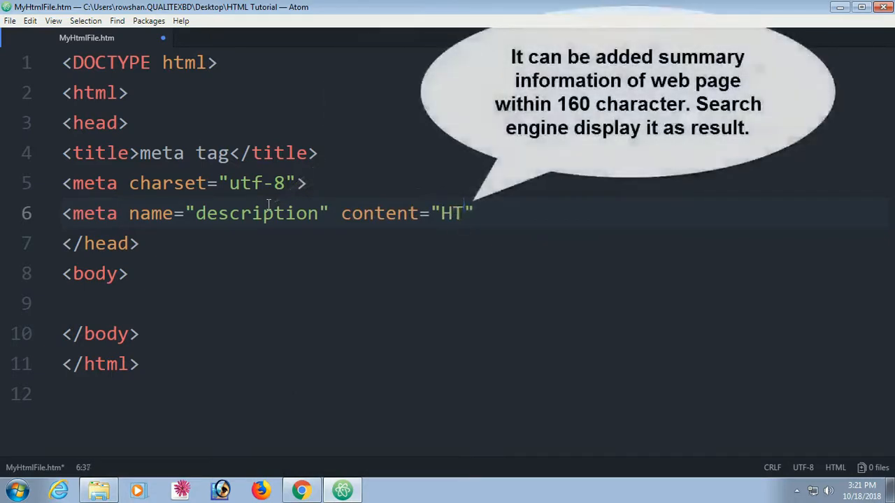
{"action": "type", "text": "ML Tu"}
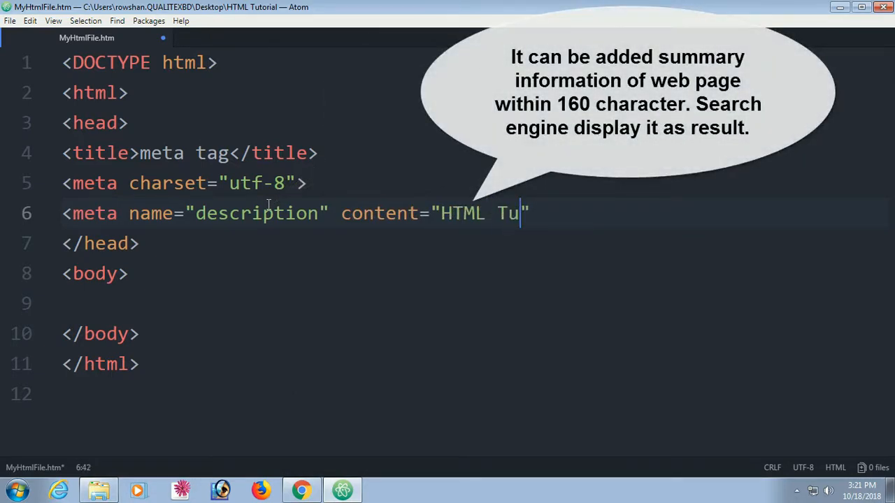
{"action": "type", "text": "torial fo"}
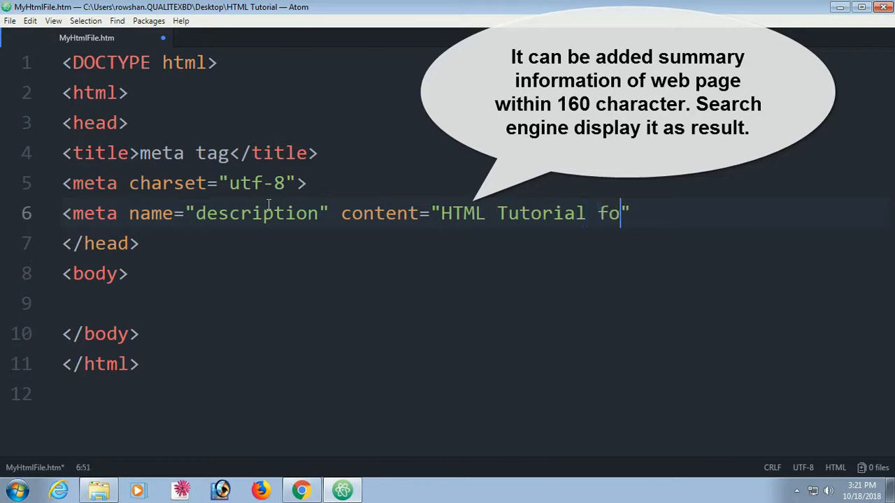
{"action": "type", "text": "r beginner"}
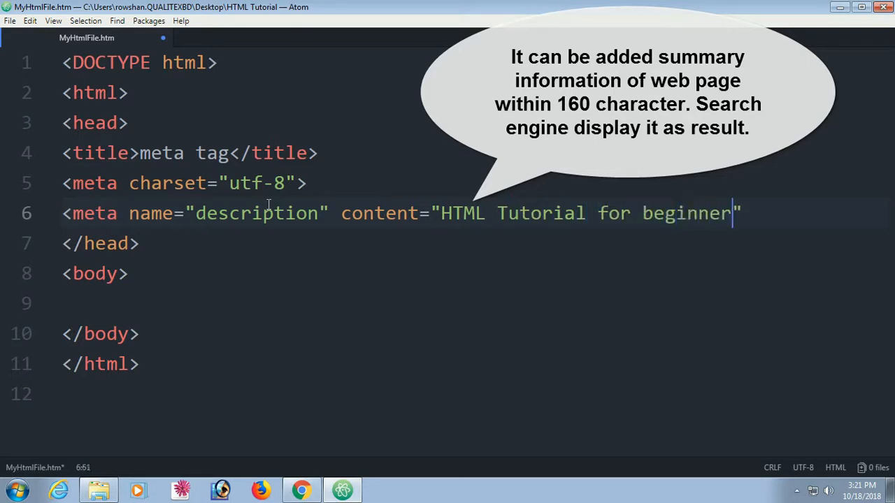
{"action": "type", "text": "s>"}
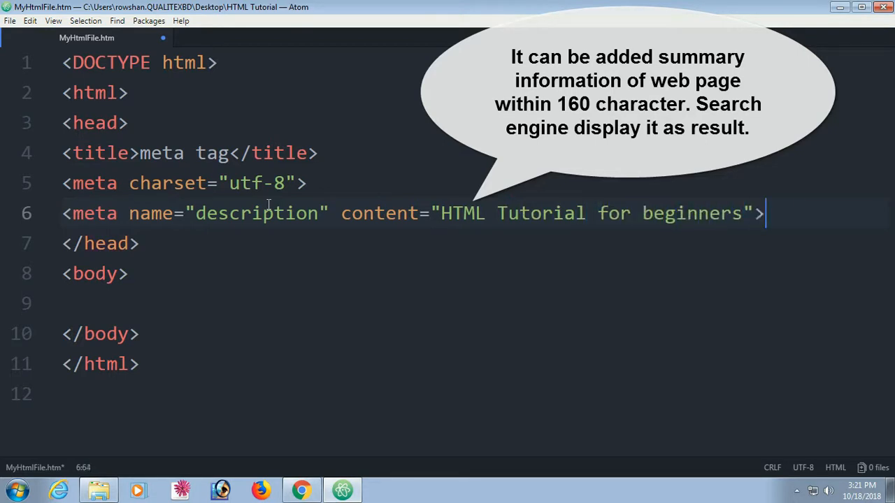
{"action": "key", "text": "enter"}
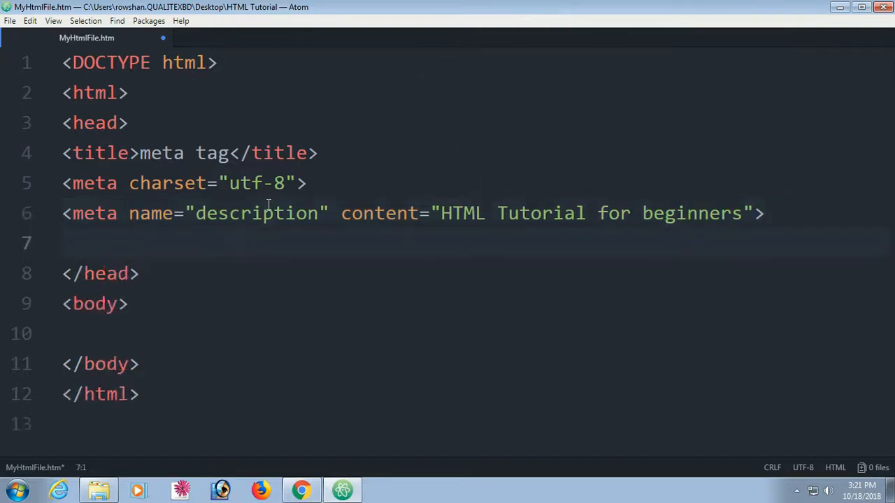
- Write <meta name="author" content="Swift Learn"> on line 7
{"action": "type", "text": "<meta"}
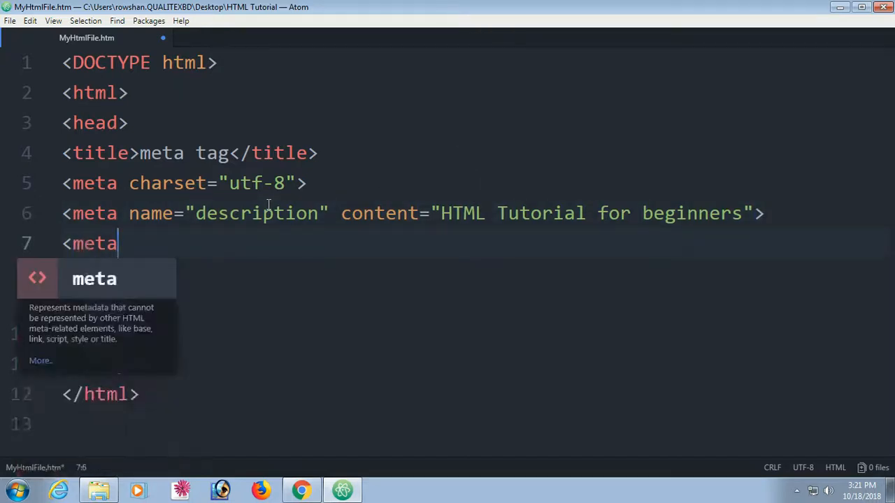
{"action": "type", "text": "name=\"author"}
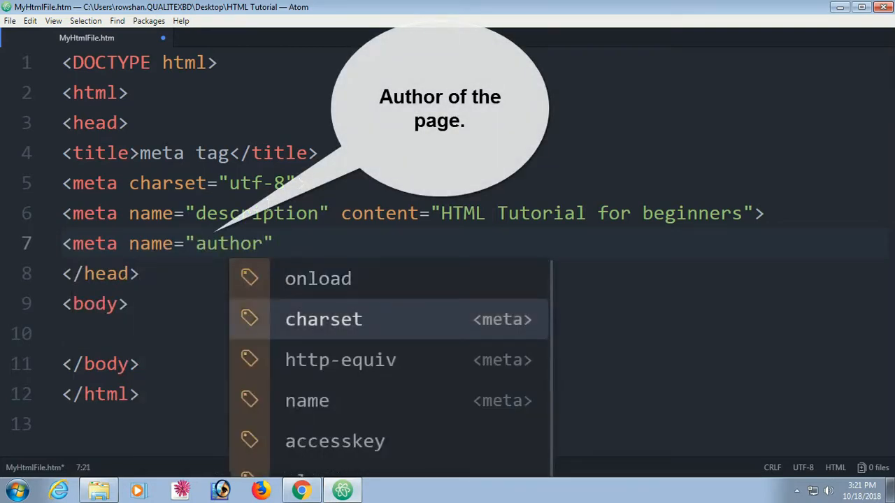
{"action": "type", "text": "content=\"\""}
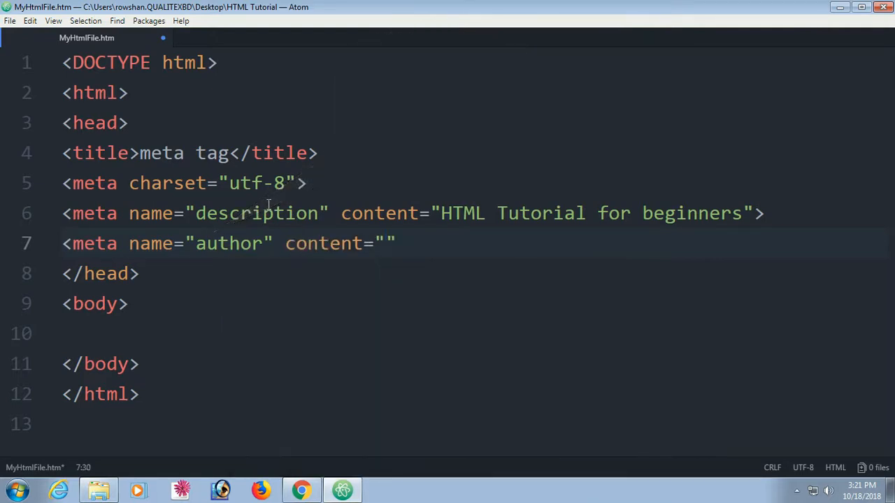
{"action": "type", "text": "Swi"}
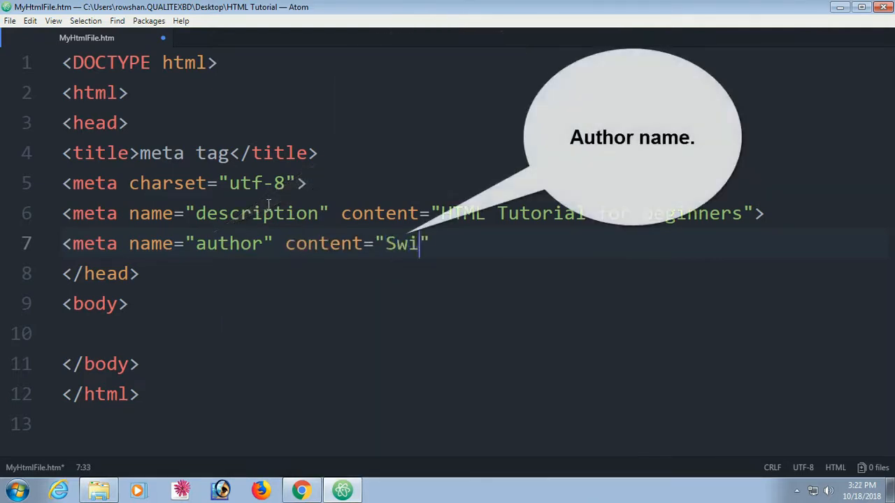
{"action": "type", "text": "ft Lear"}
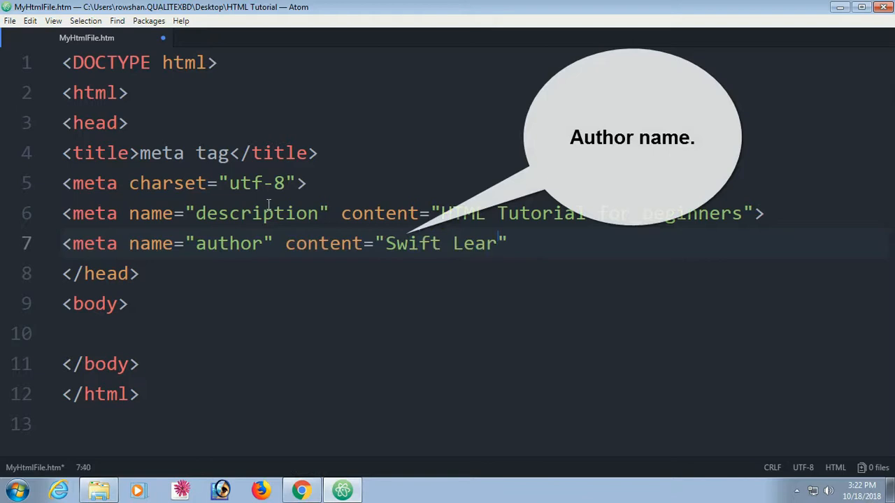
{"action": "type", "text": "n"}
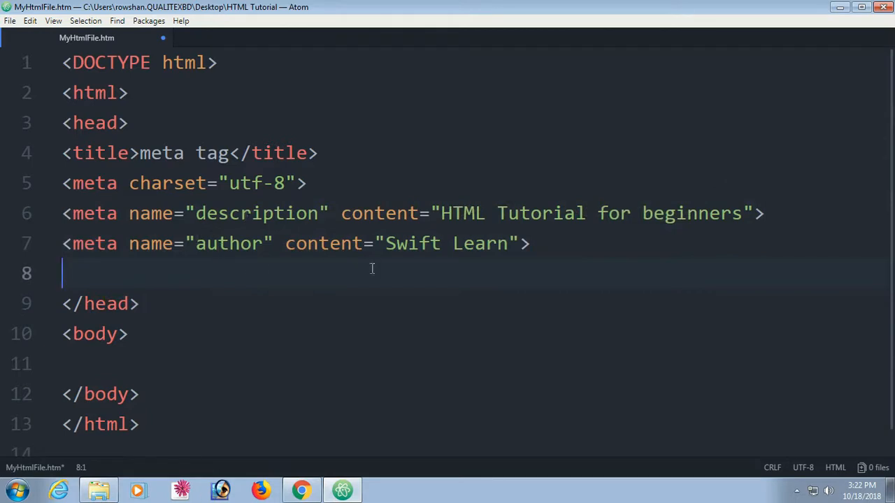
- Start a meta tag with name="keywords" and an empty content attribute
{"action": "type", "text": "<"}
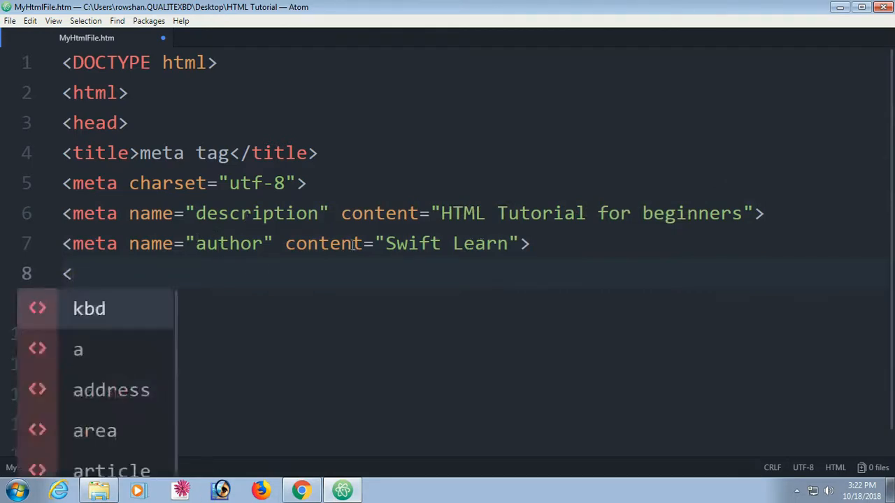
{"action": "type", "text": "meta"}
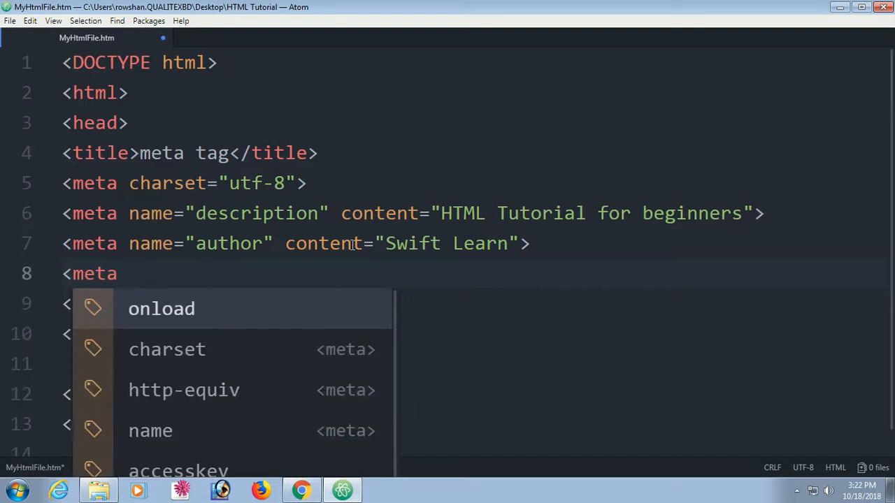
{"action": "type", "text": "name=\"keywords\""}
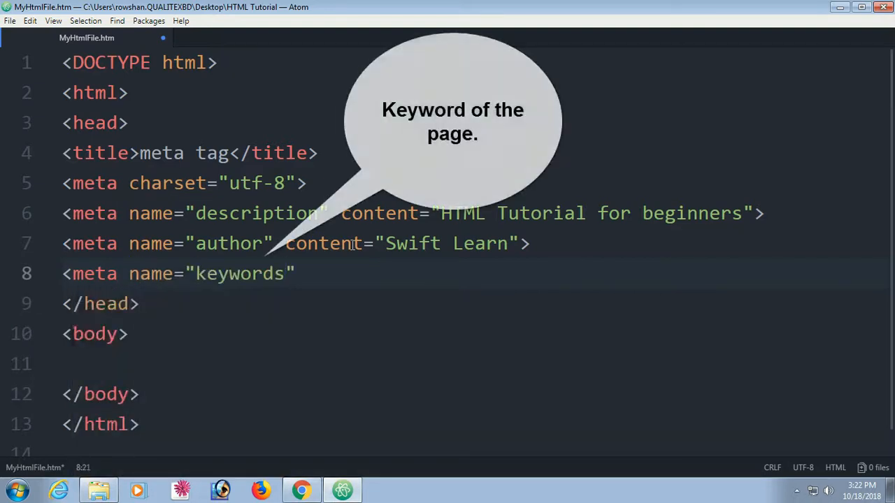
{"action": "type", "text": "\""}
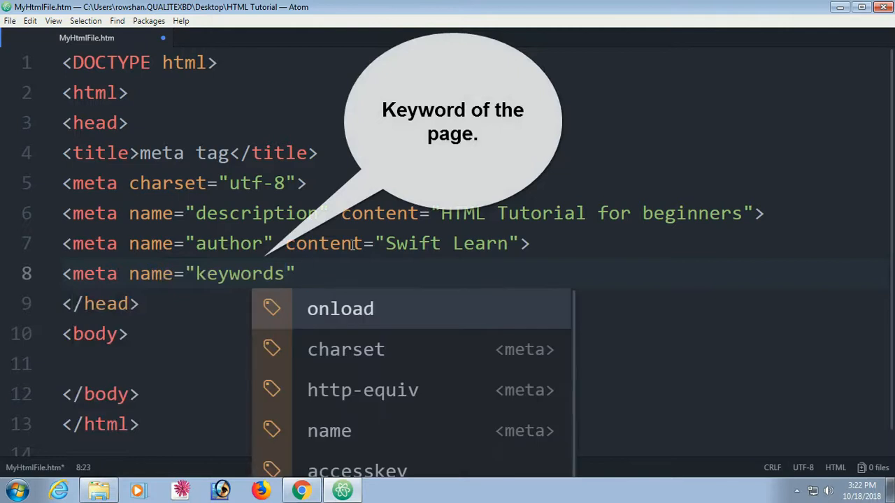
{"action": "type", "text": "content=\"\""}
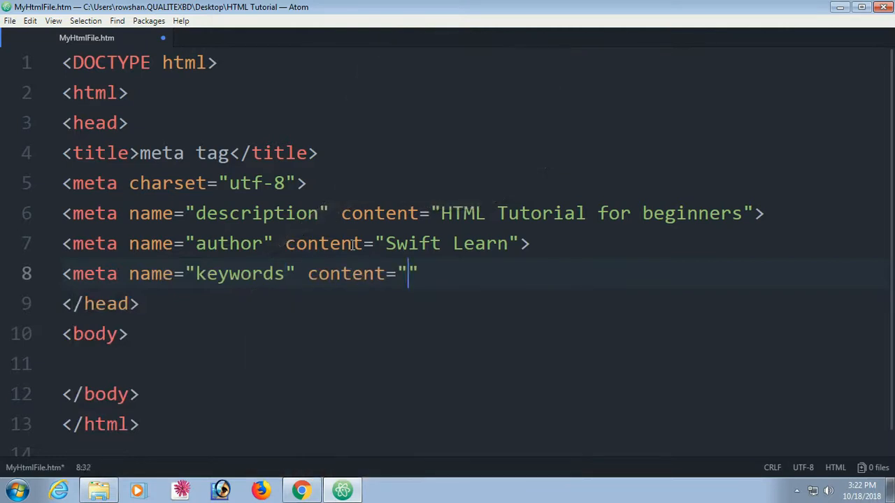
- Fill the content with "HTML, CSS, javascript, c#, sql, asp.net"
{"action": "type", "text": "HTML"}
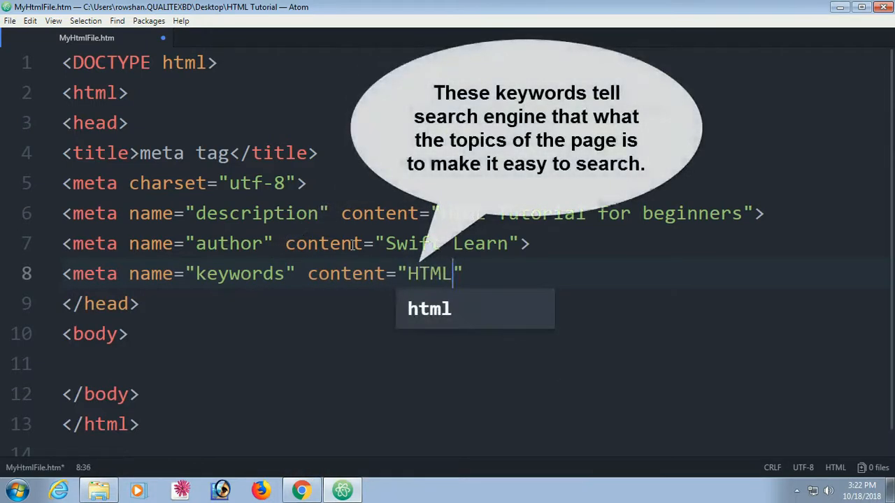
{"action": "type", "text": ", C"}
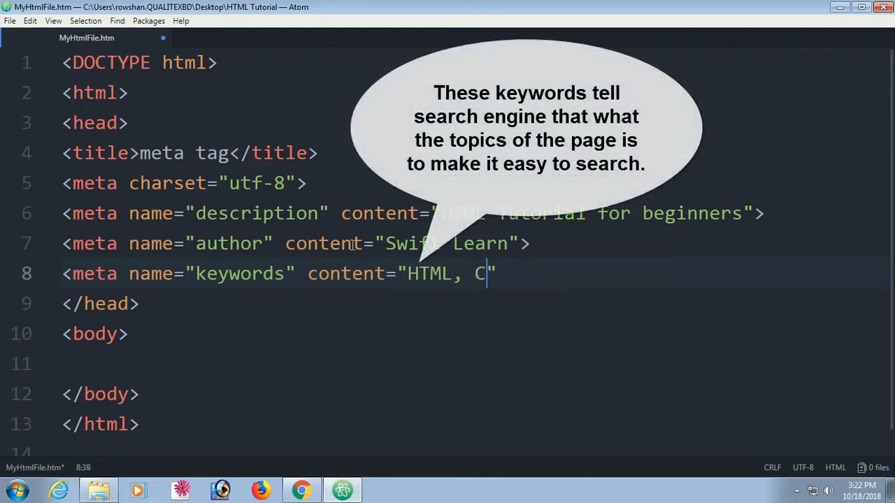
{"action": "type", "text": "SS, javasc"}
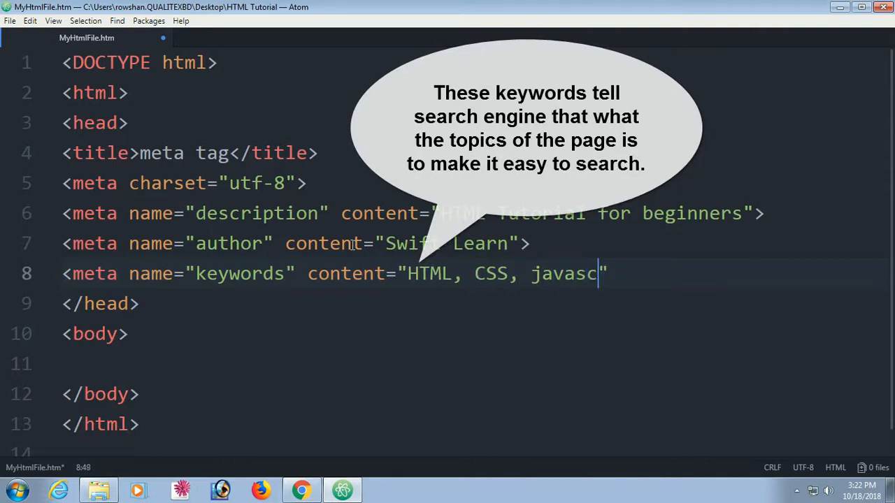
{"action": "type", "text": "ipt"}
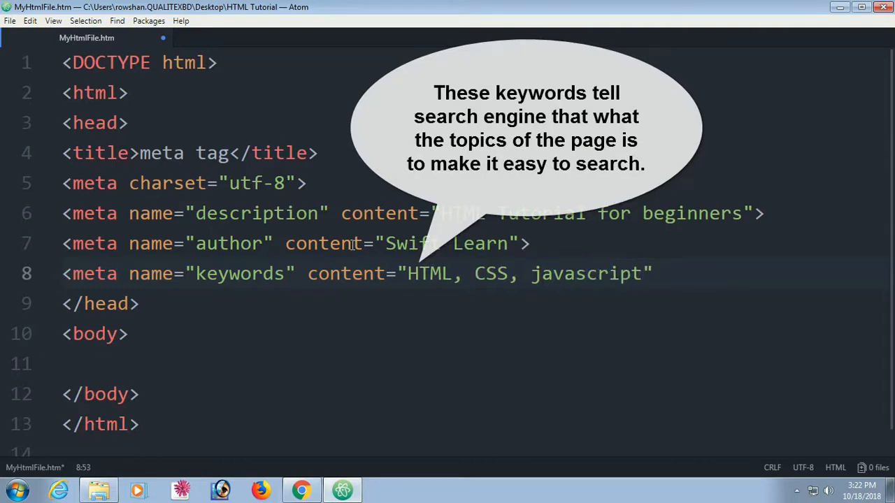
{"action": "type", "text": ", c#, sql, as"}
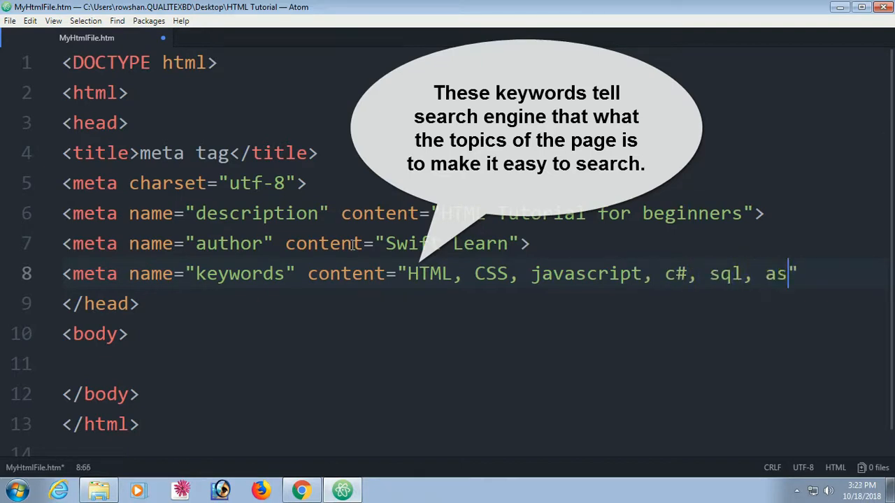
{"action": "type", "text": "p.net"}
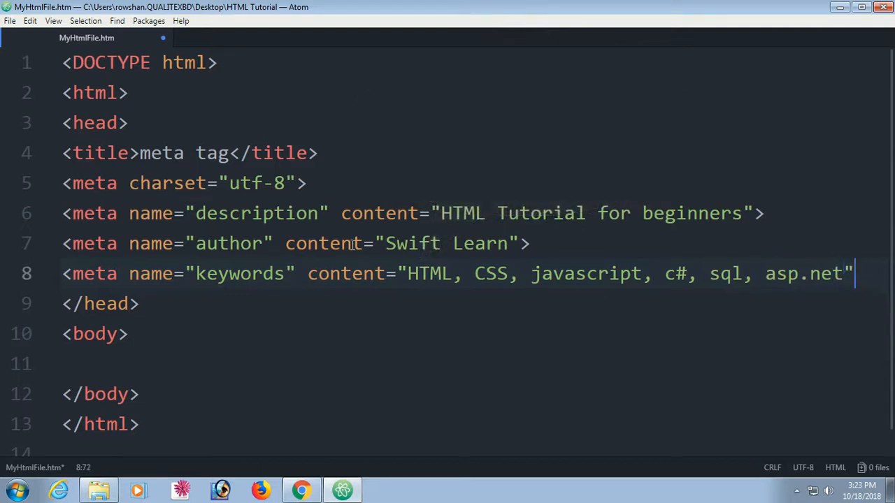
- Write a meta http-equiv="refresh" tag with content "20" and begin the next meta tag
{"action": "type", "text": "<me"}
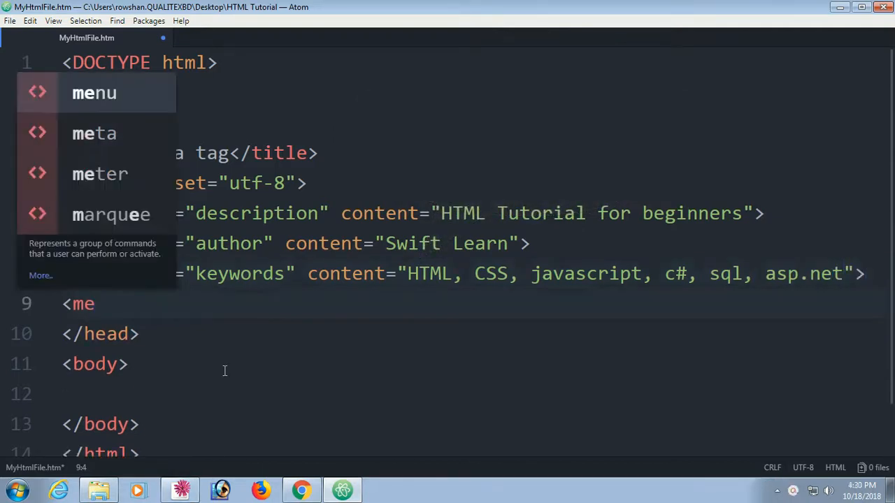
{"action": "type", "text": "ta"}
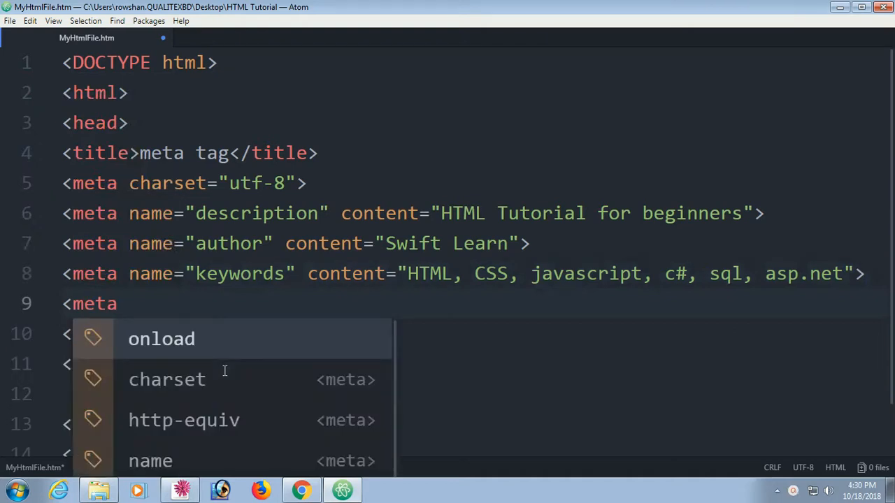
{"action": "type", "text": "http-equiv=\"refresh"}
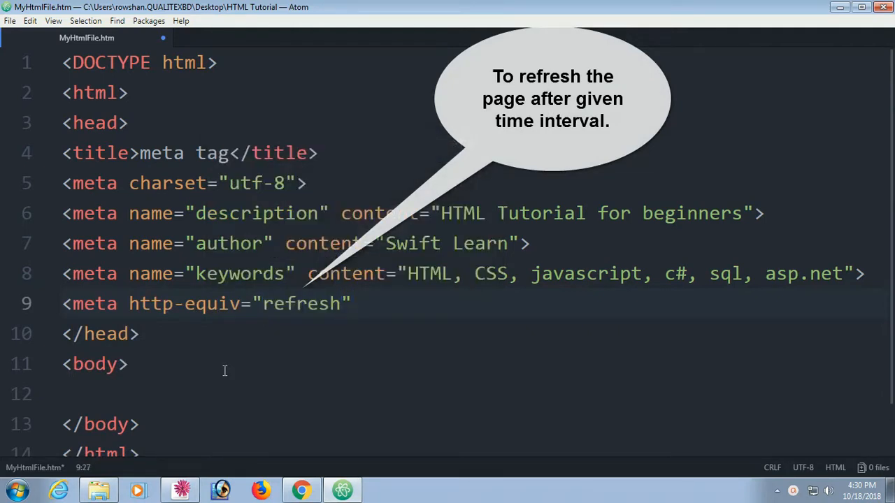
{"action": "type", "text": "content=\""}
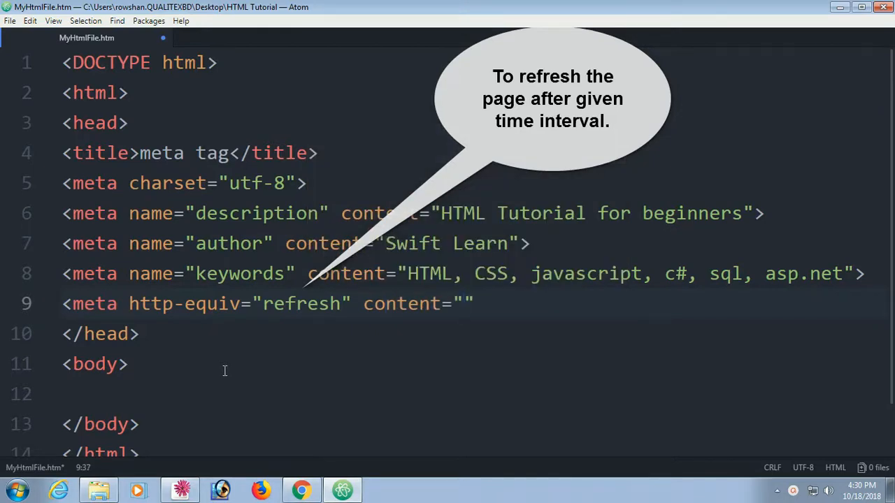
{"action": "type", "text": "30"}
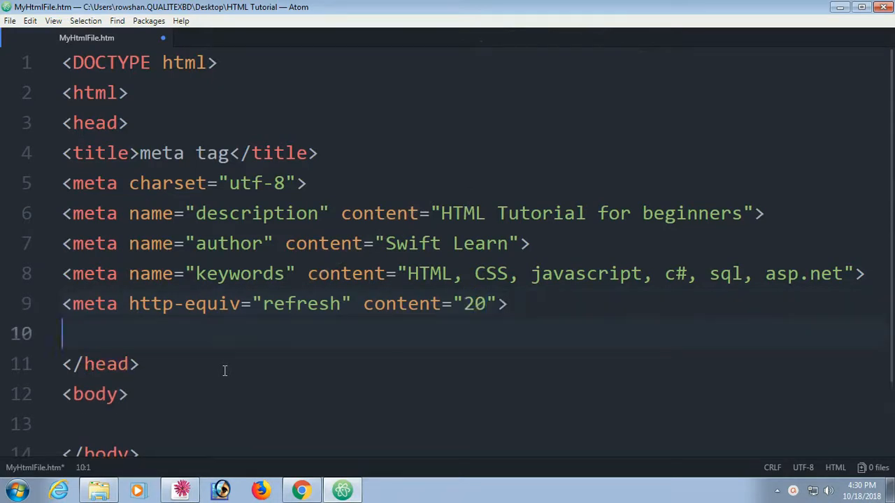
{"action": "type", "text": "<meta"}
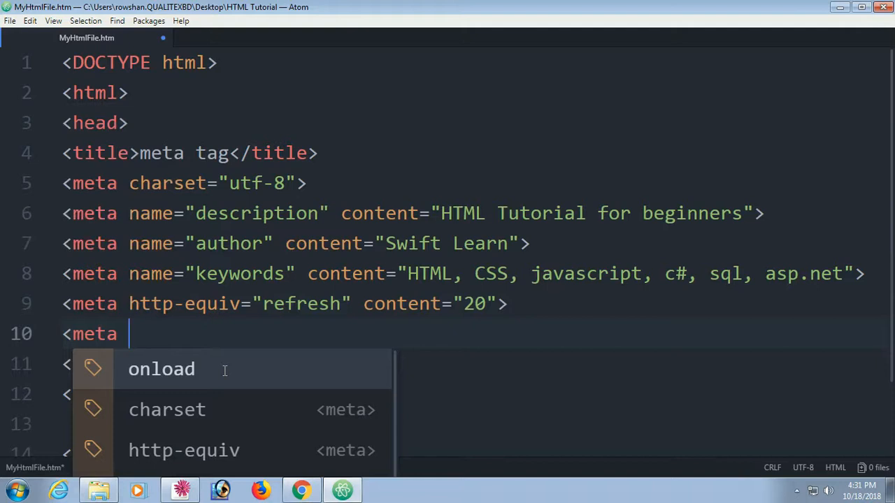
- Give the new meta tag name="viewport" and a content attribute
{"action": "type", "text": "name=\"vi\""}
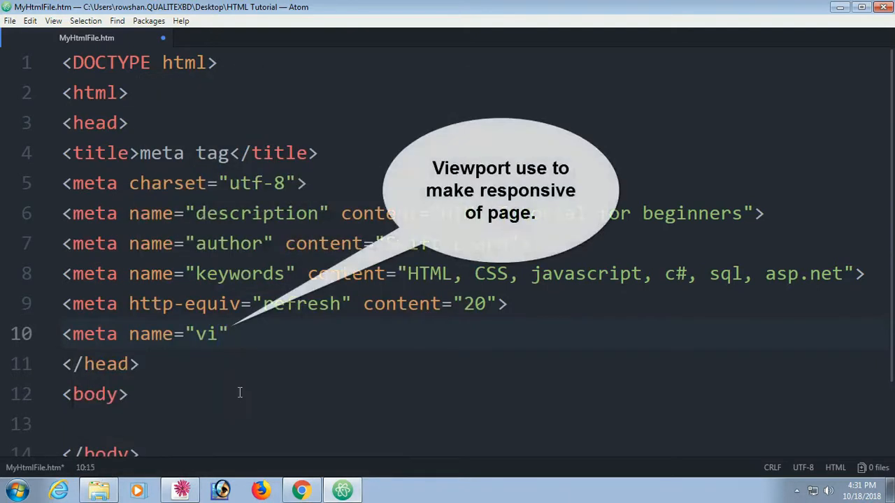
{"action": "type", "text": "ewpo"}
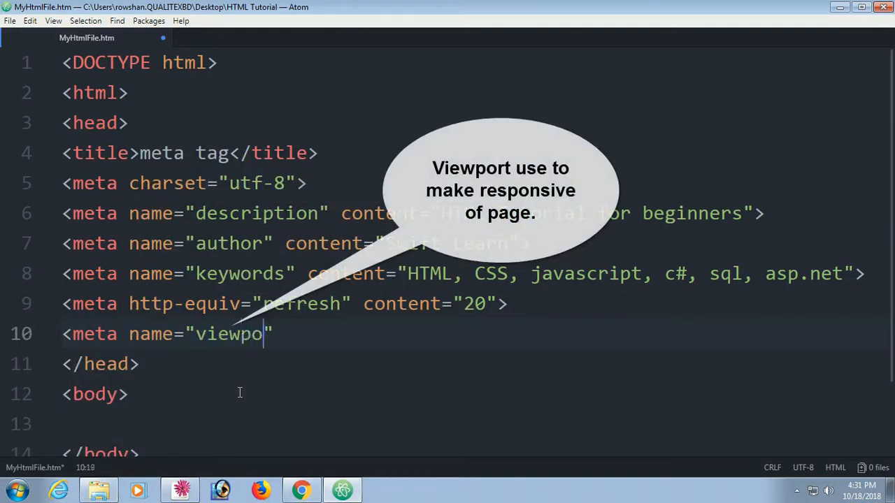
{"action": "type", "text": "rt"}
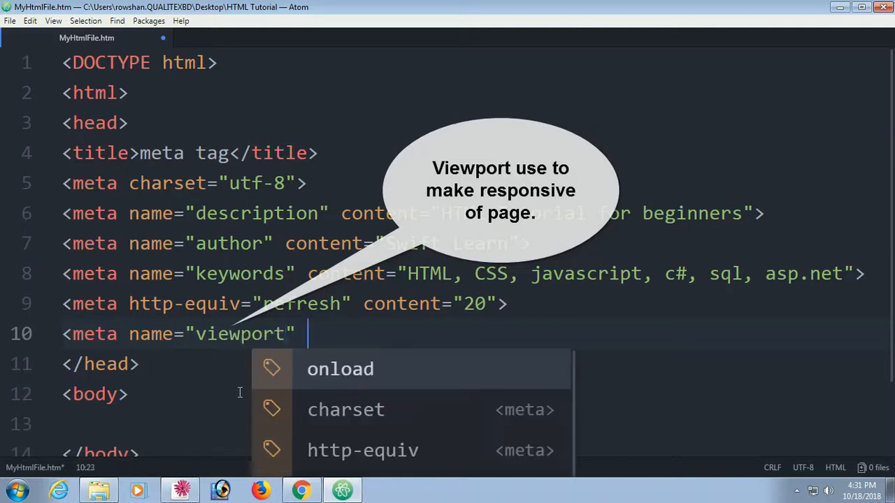
{"action": "type", "text": "content=\"width="}
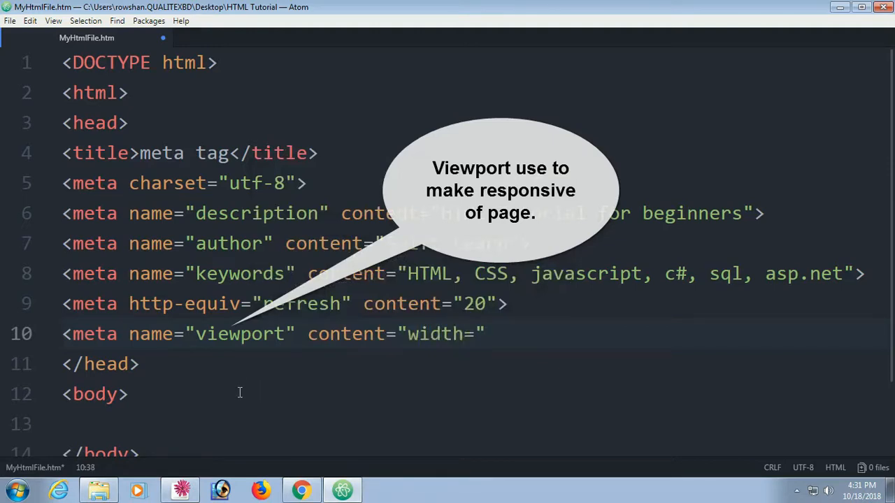
- Fill the content with "width=device-width, initial-scale=1.0"
{"action": "type", "text": "device"}
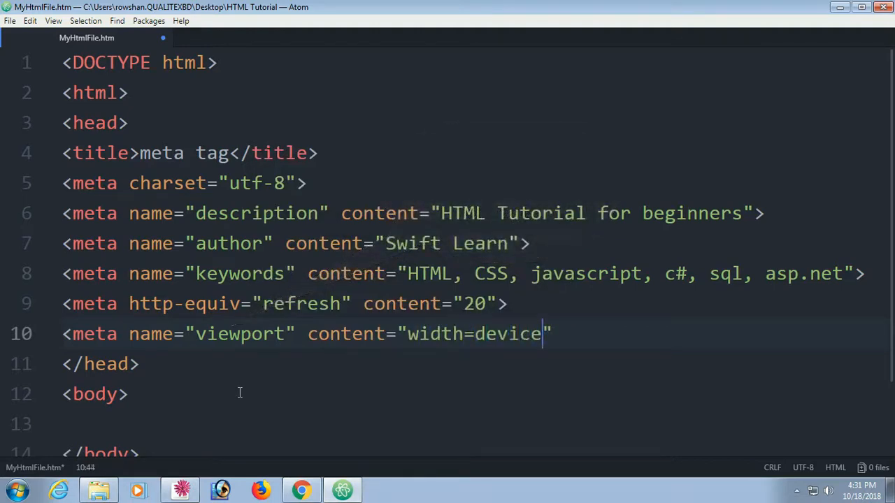
{"action": "type", "text": "-wi"}
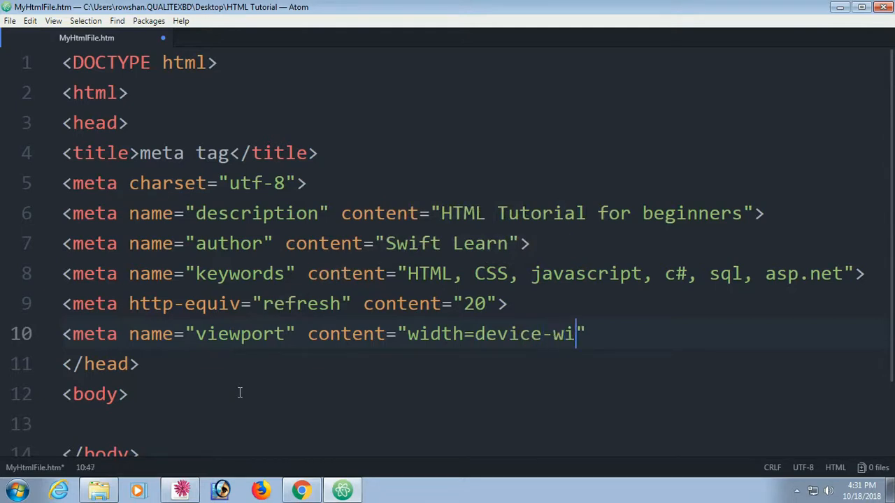
{"action": "type", "text": "dth,"}
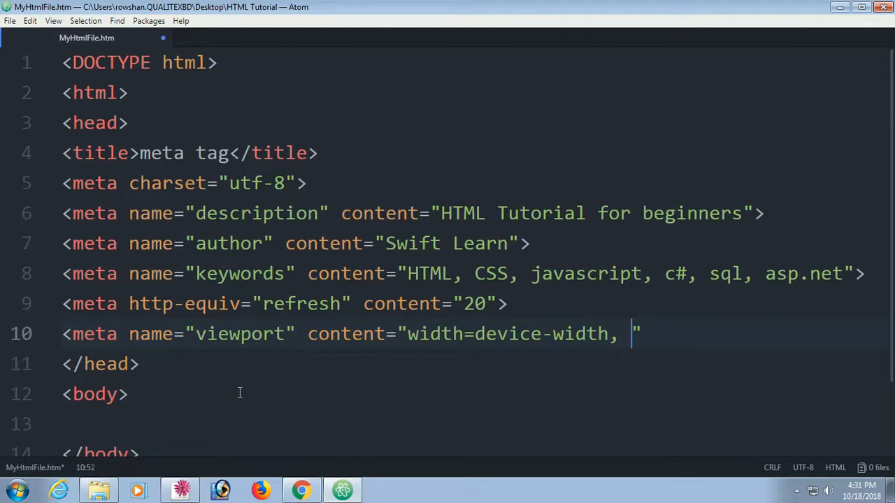
{"action": "type", "text": "initia"}
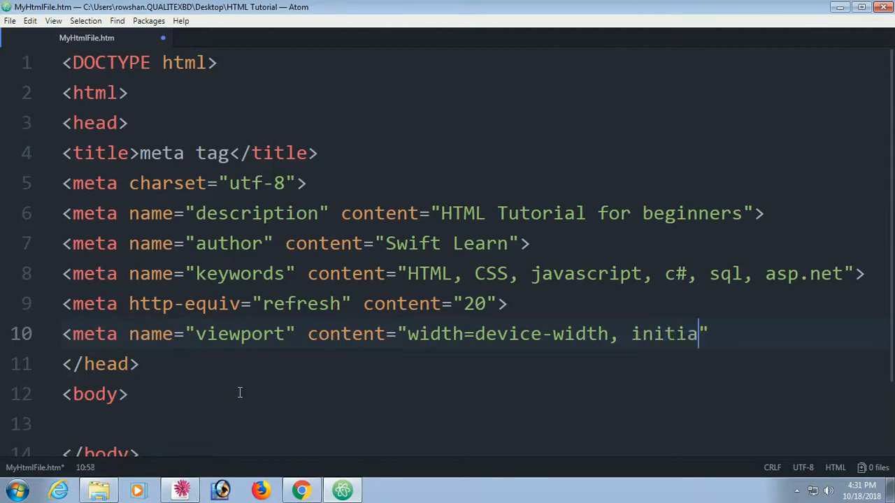
{"action": "type", "text": "-s"}
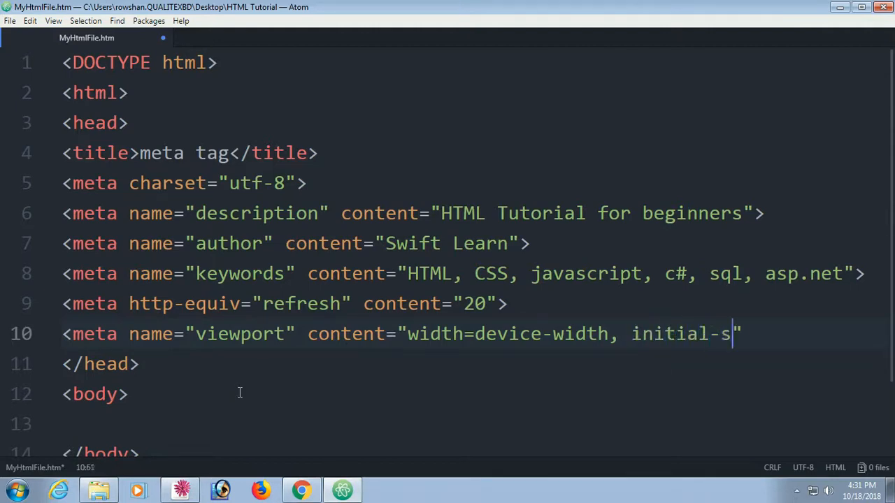
{"action": "type", "text": "cale="}
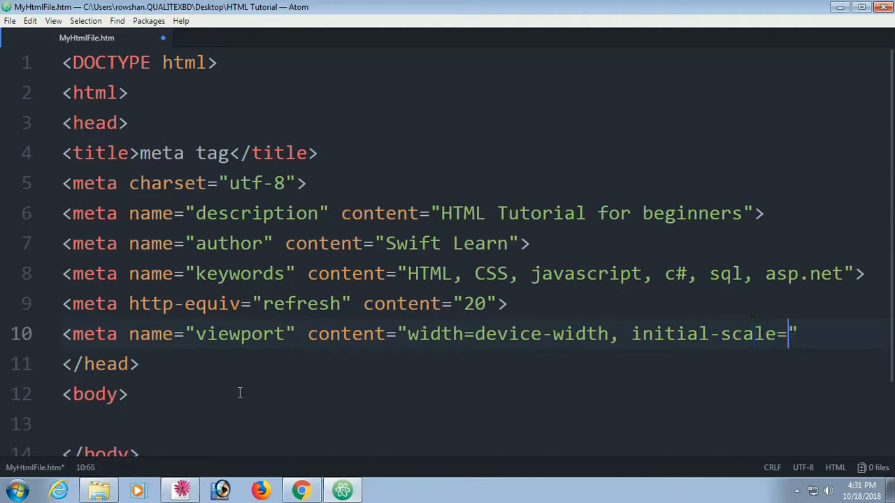
{"action": "type", "text": "1"}
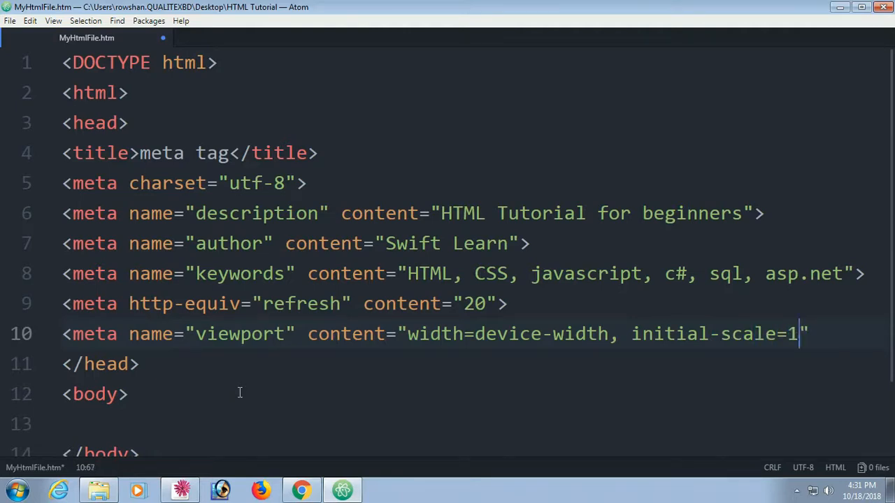
{"action": "type", "text": ".0"}
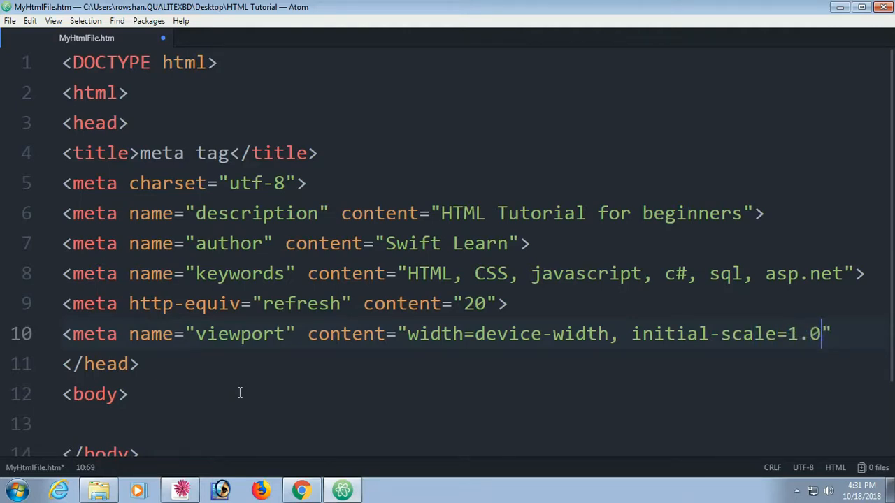